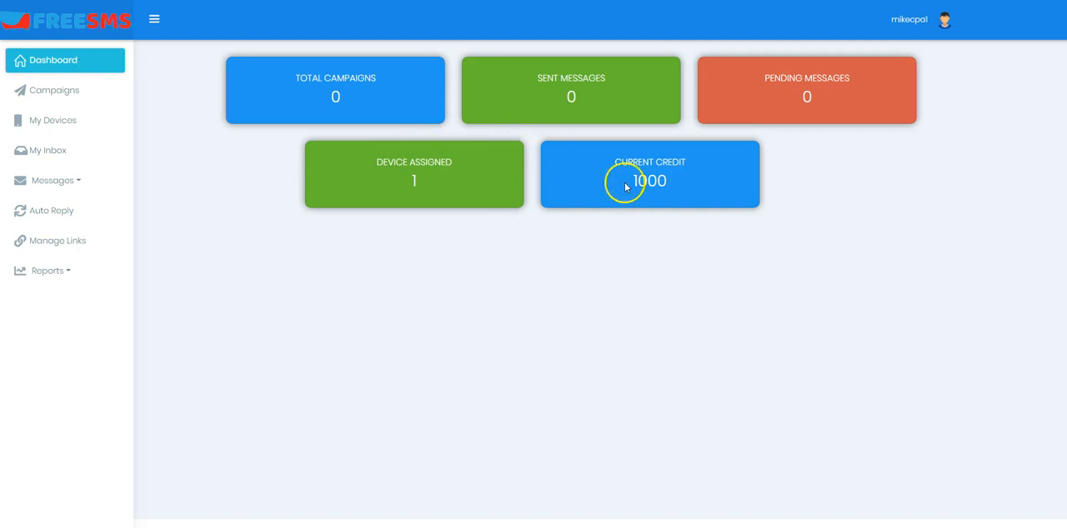
# Browse Campaigns, My Devices and the empty inbox, expand Messages, and reach the auto-reply rules page
pyautogui.doubleClick(649, 181)
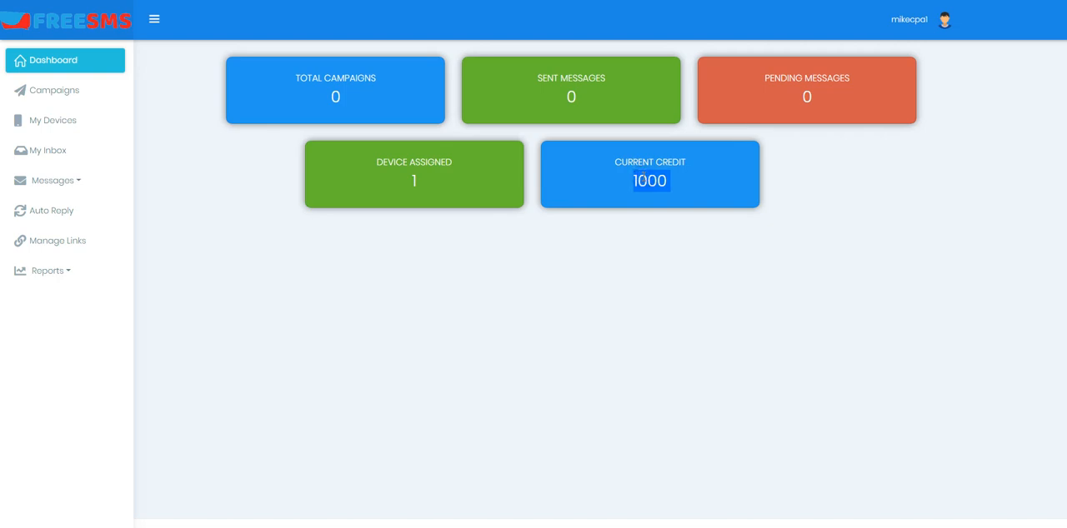
pyautogui.moveTo(223, 111)
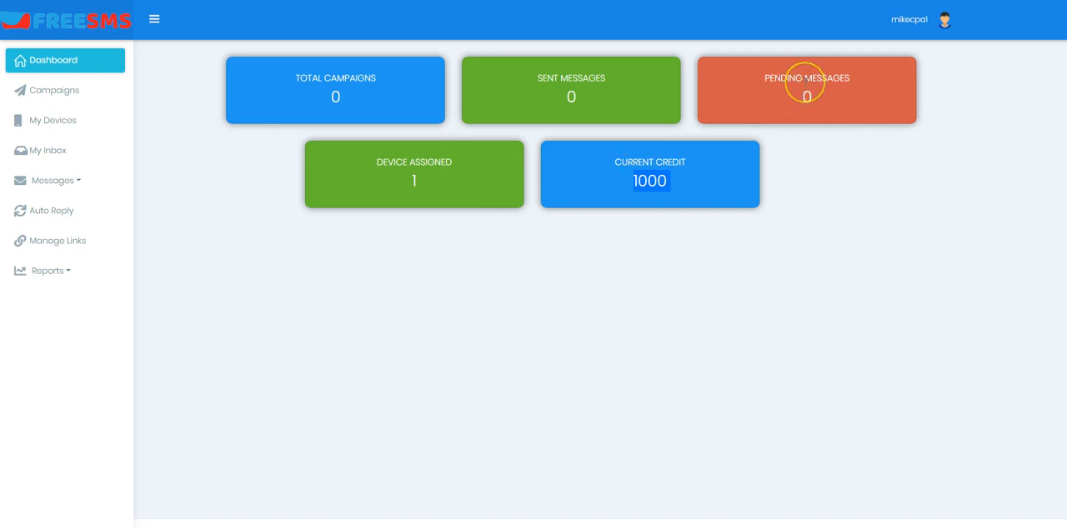
pyautogui.moveTo(40, 103)
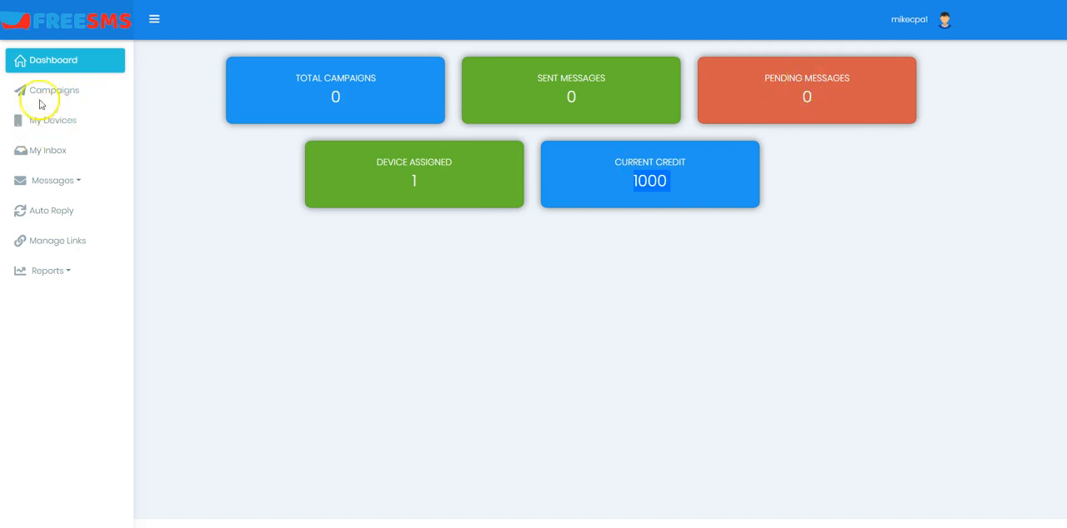
pyautogui.moveTo(281, 121)
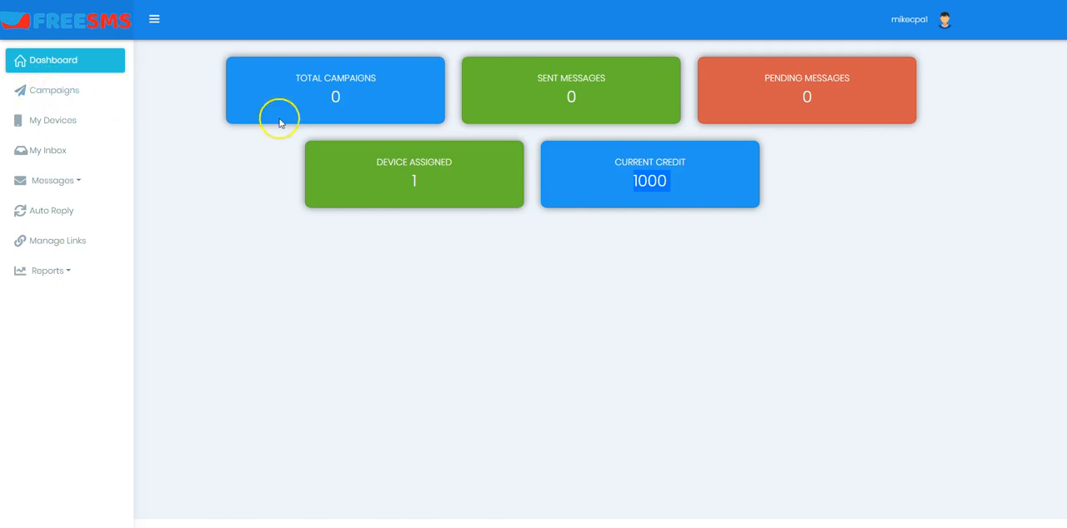
pyautogui.click(54, 90)
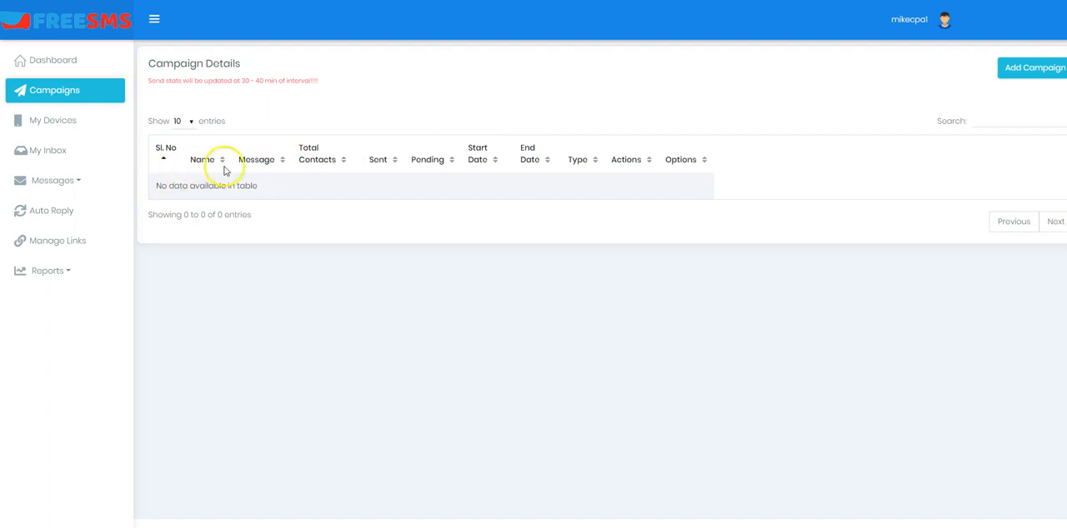
pyautogui.moveTo(54, 138)
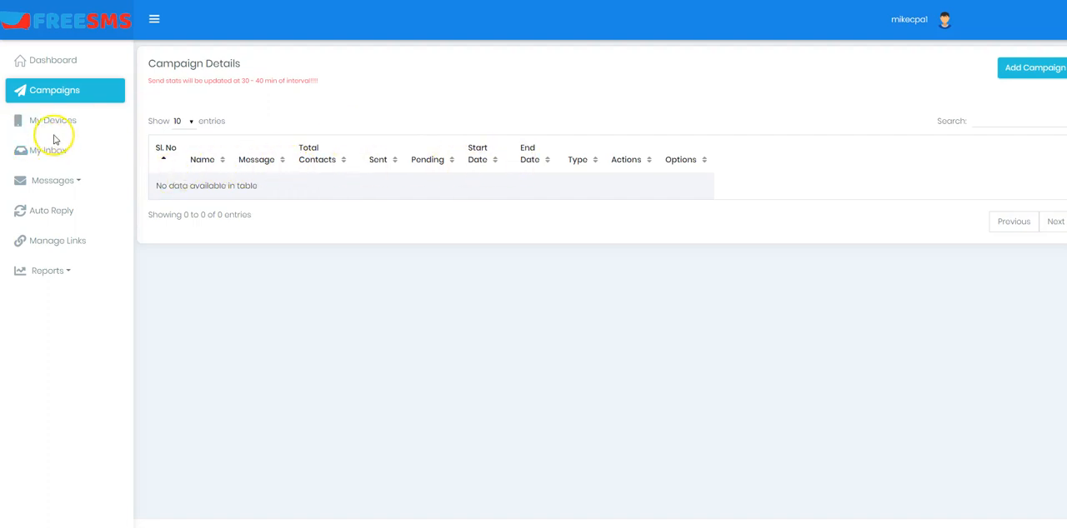
pyautogui.moveTo(204, 175)
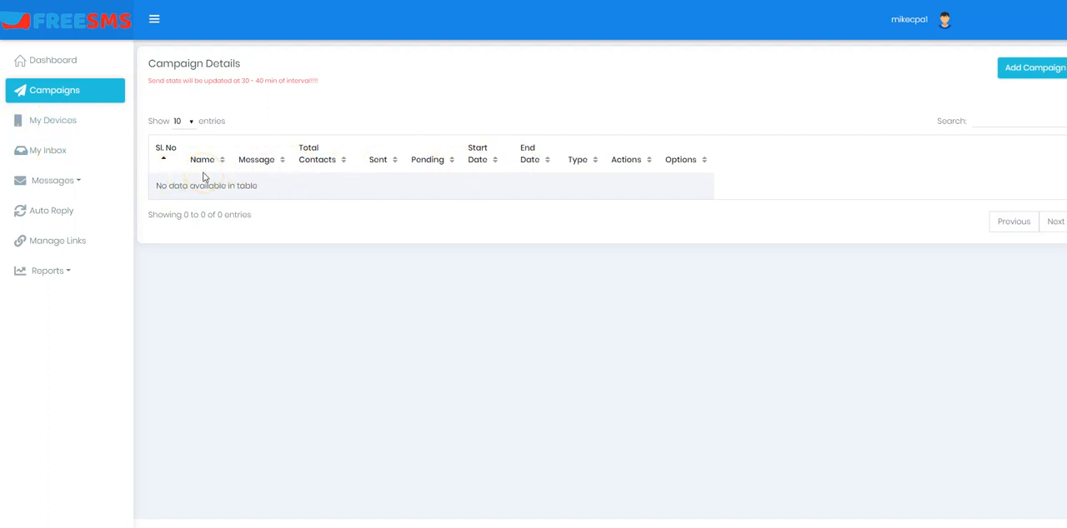
pyautogui.click(52, 120)
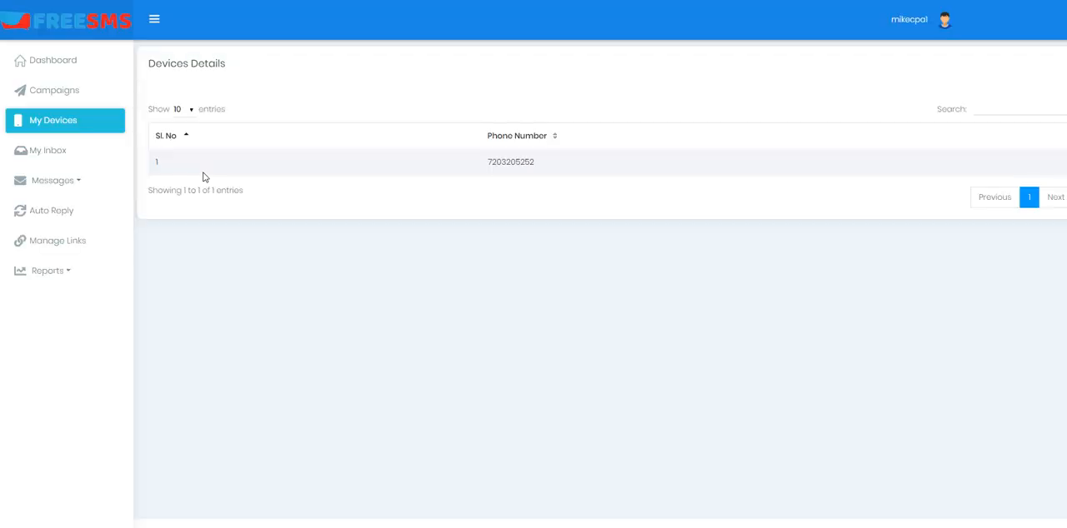
pyautogui.moveTo(54, 180)
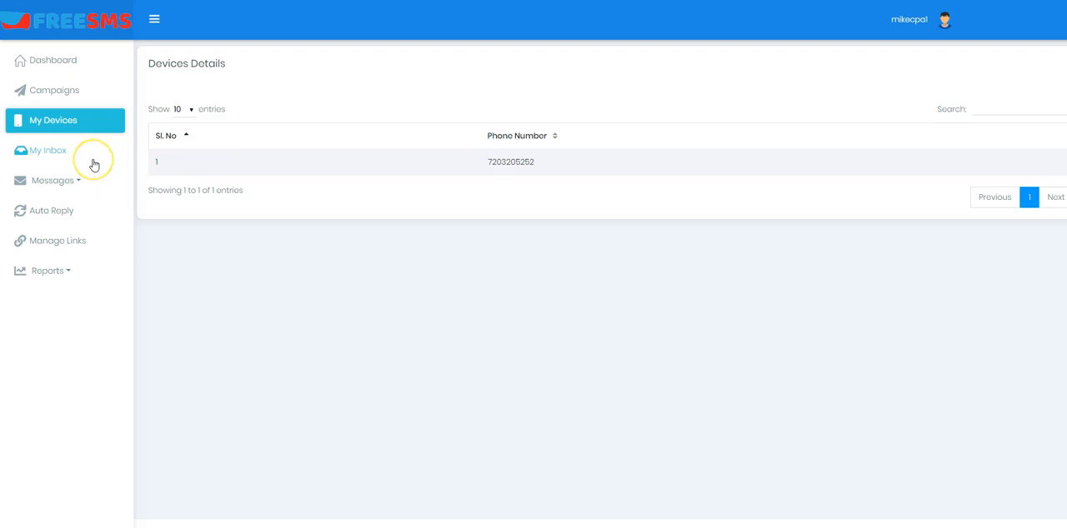
pyautogui.click(47, 150)
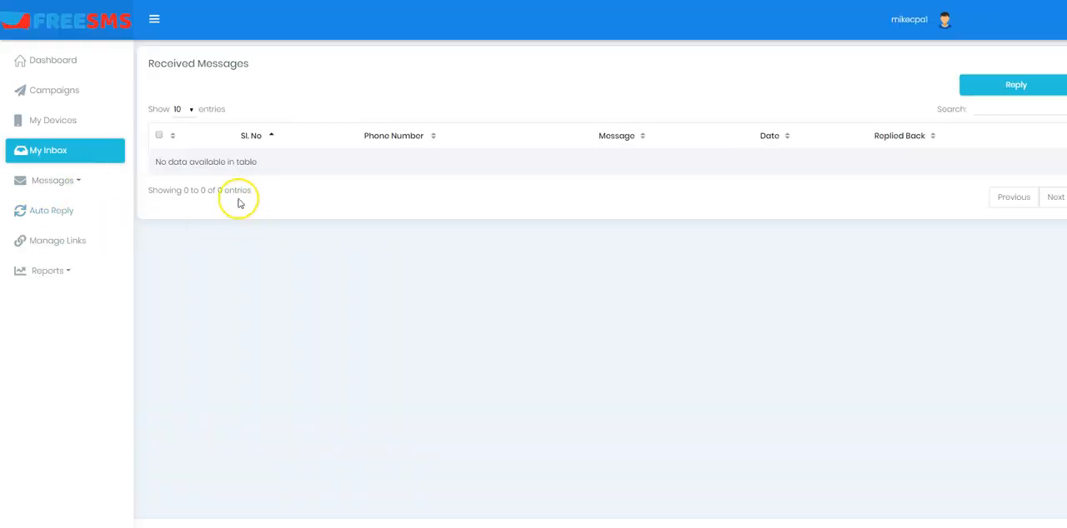
pyautogui.moveTo(562, 176)
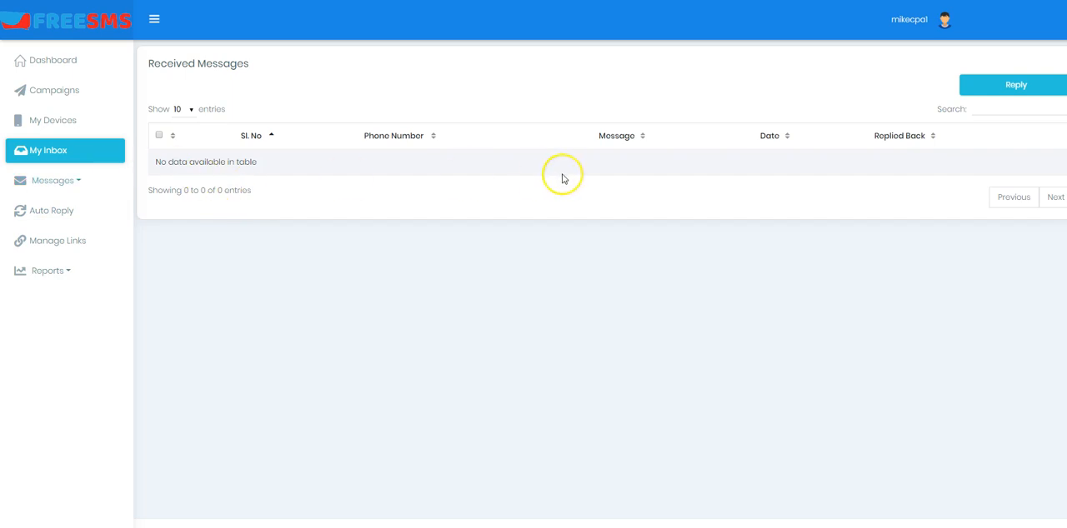
pyautogui.moveTo(134, 183)
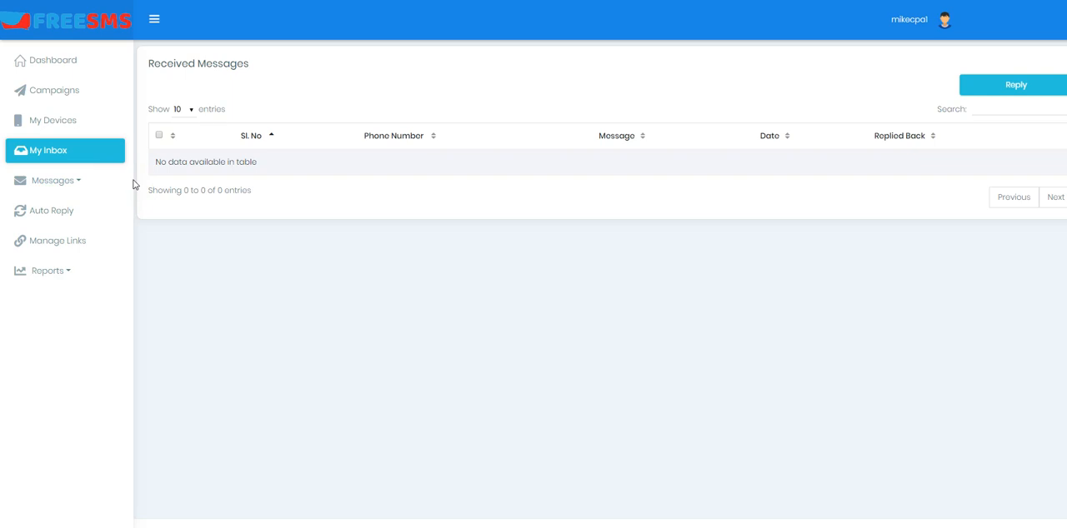
pyautogui.moveTo(54, 180)
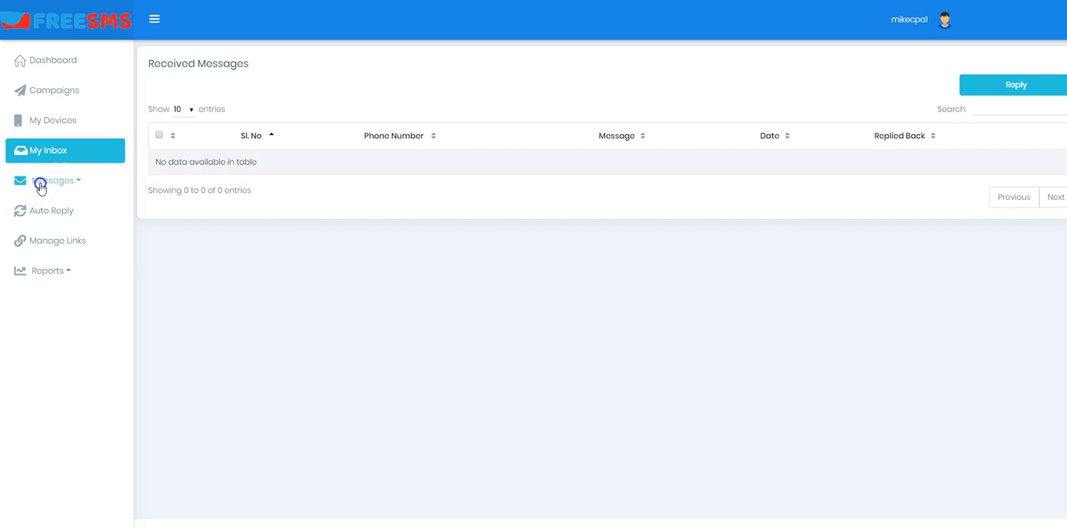
pyautogui.click(54, 181)
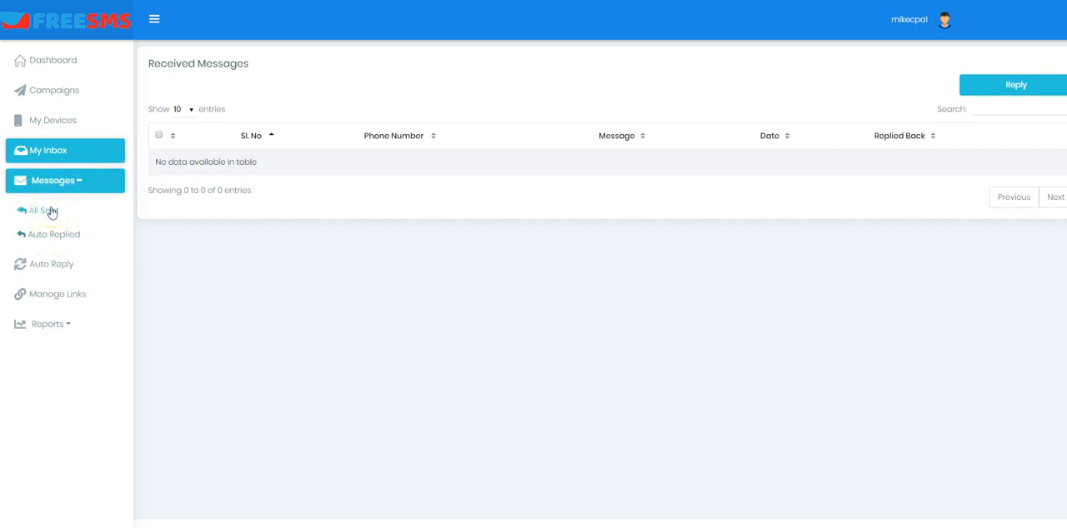
pyautogui.moveTo(55, 234)
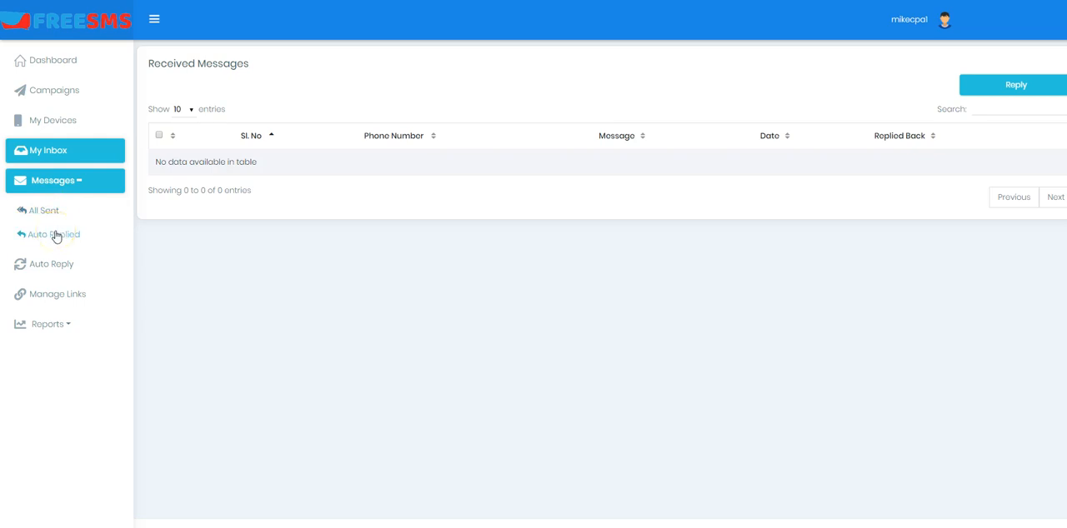
pyautogui.moveTo(51, 264)
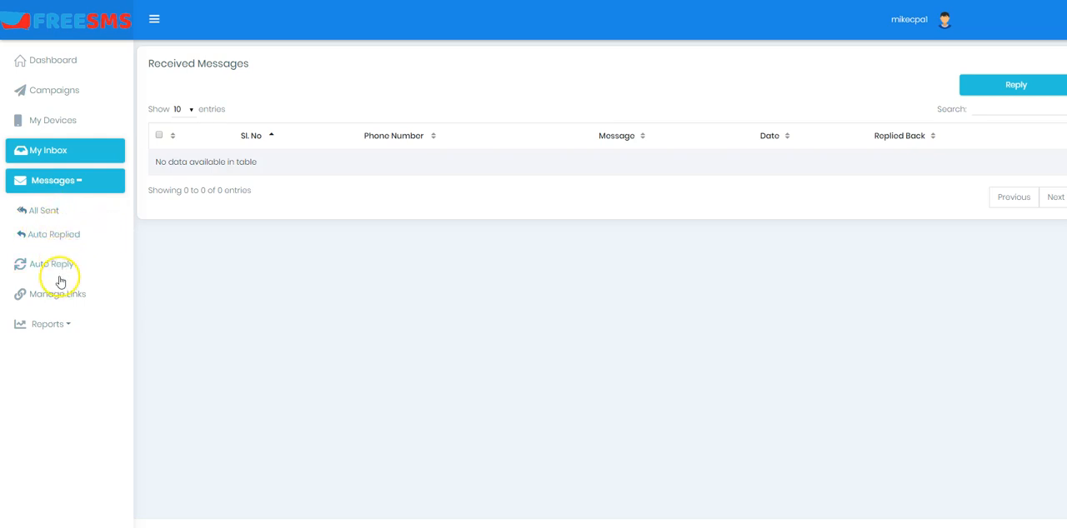
pyautogui.moveTo(136, 263)
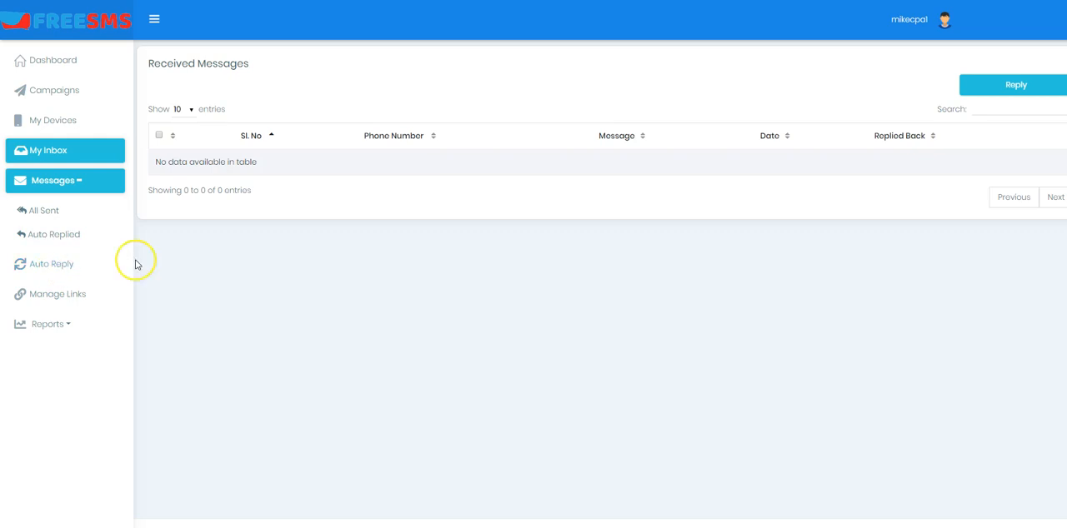
pyautogui.click(50, 263)
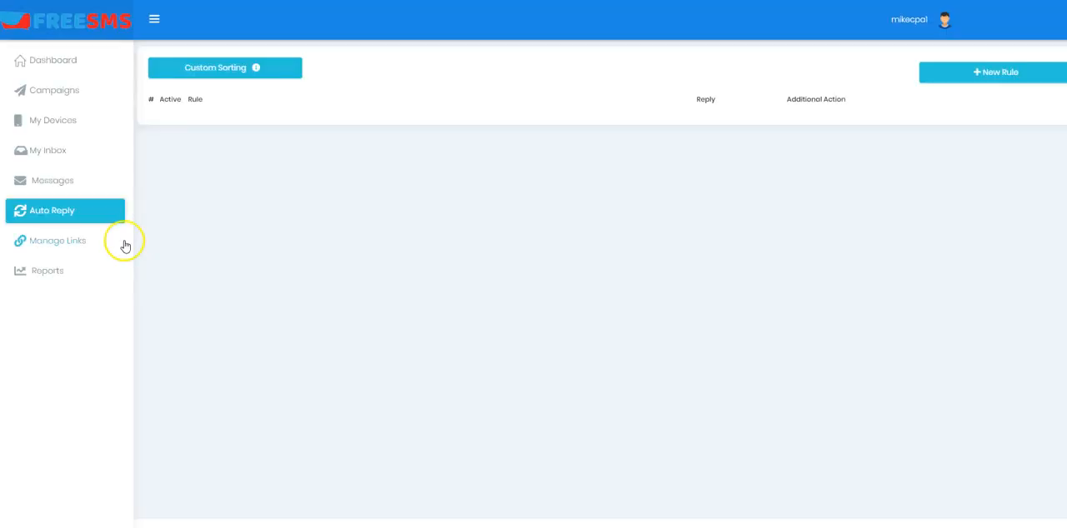
pyautogui.moveTo(441, 100)
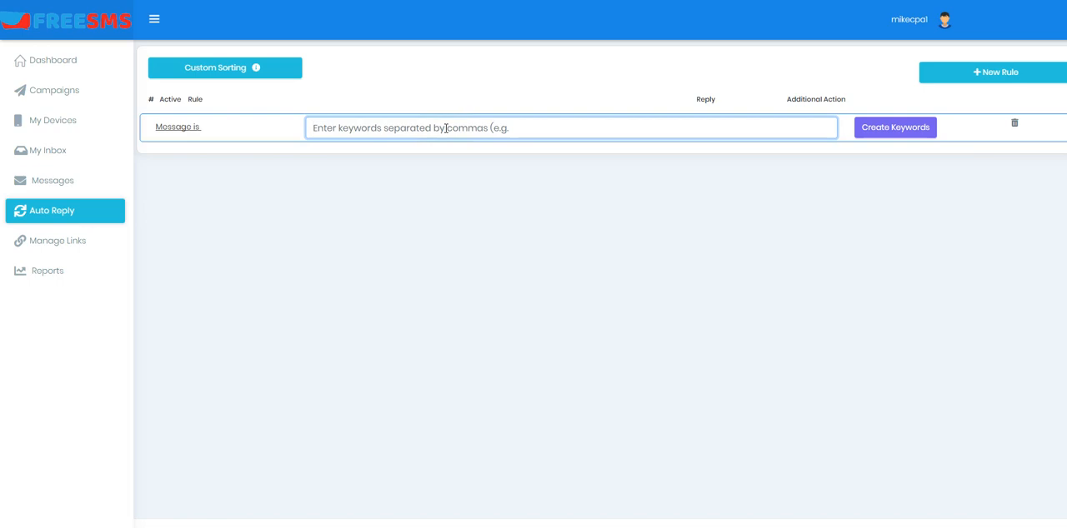
# Create an auto-reply keyword rule for 'Yes' and leave its reply empty
pyautogui.write('YEs')
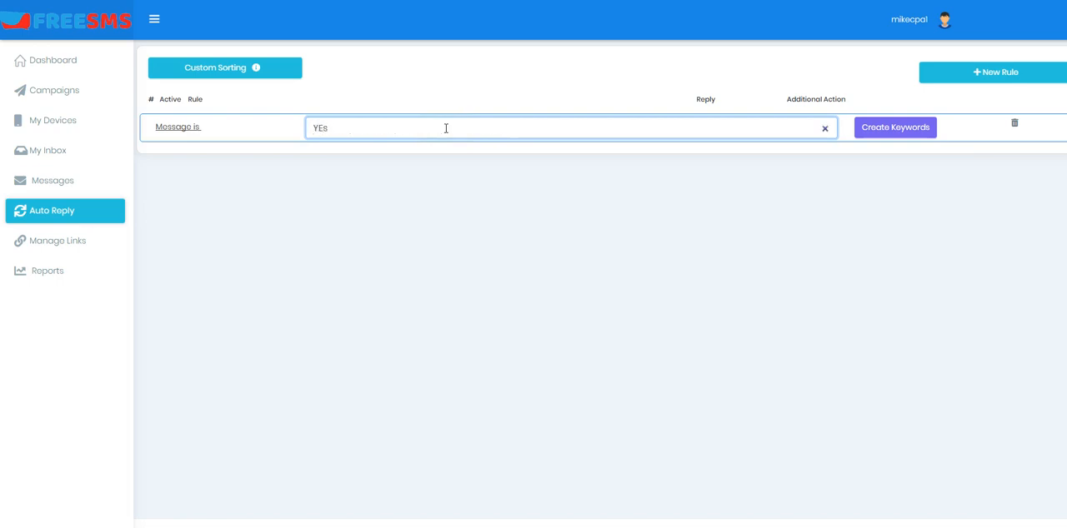
pyautogui.press('Backspace')
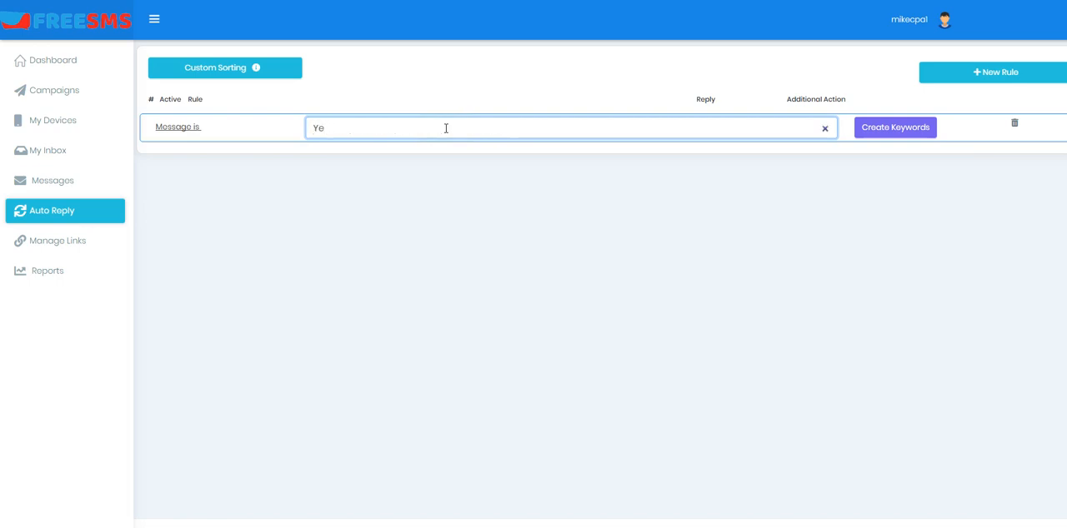
pyautogui.write('s')
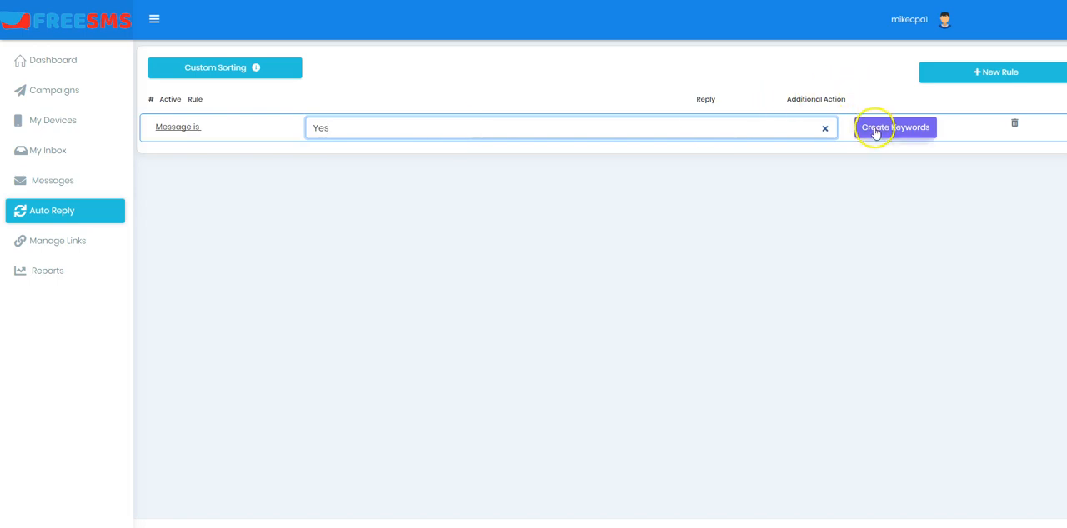
pyautogui.click(895, 127)
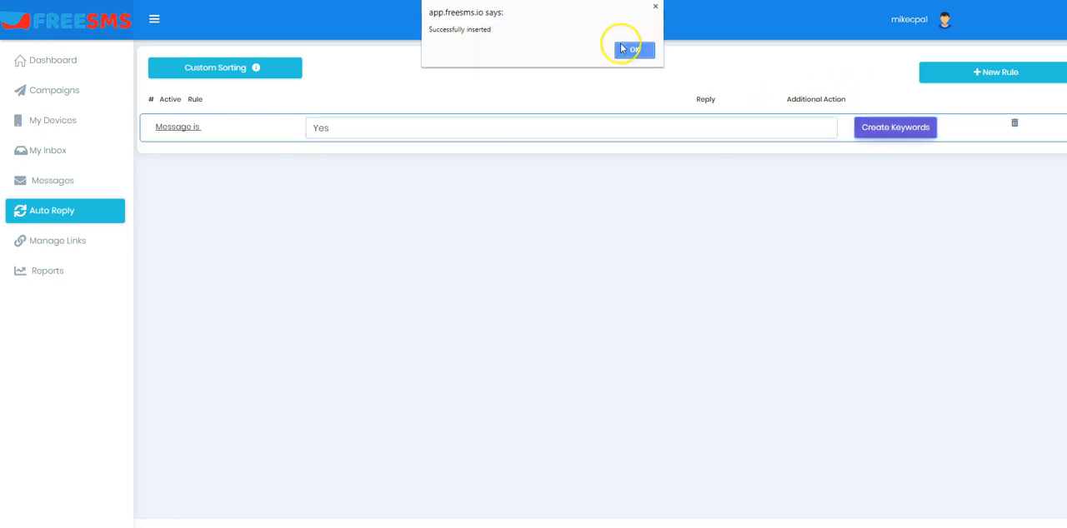
pyautogui.click(631, 50)
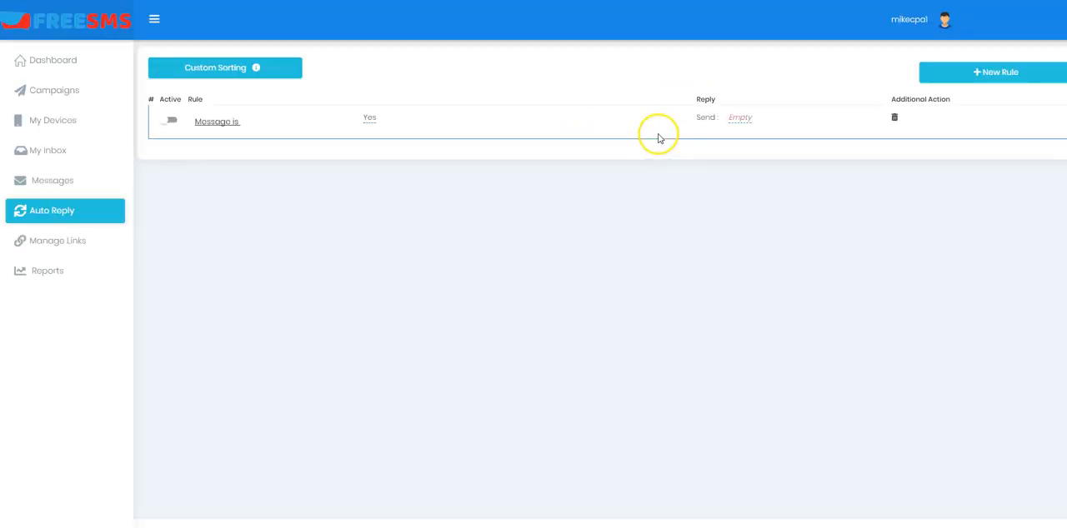
pyautogui.click(739, 116)
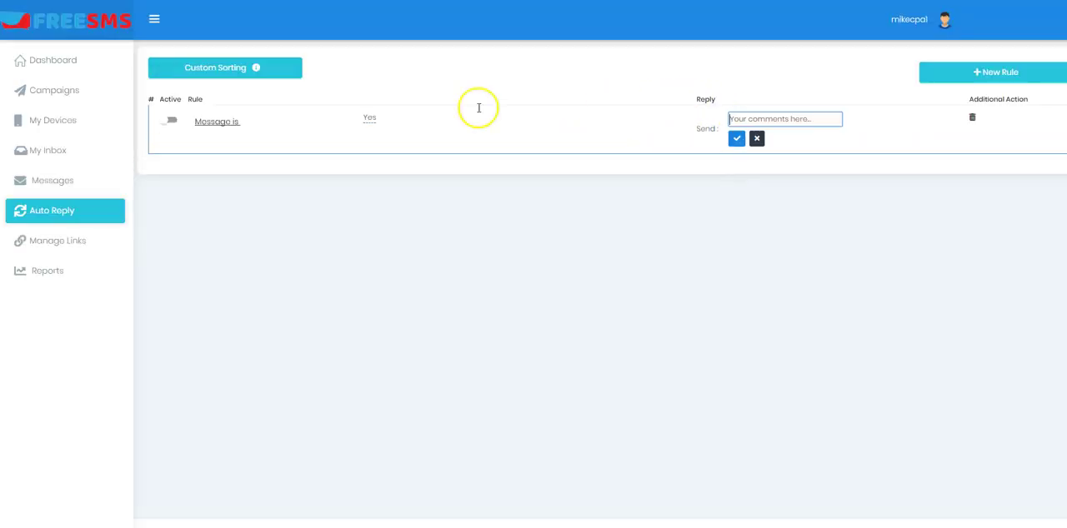
pyautogui.moveTo(859, 117)
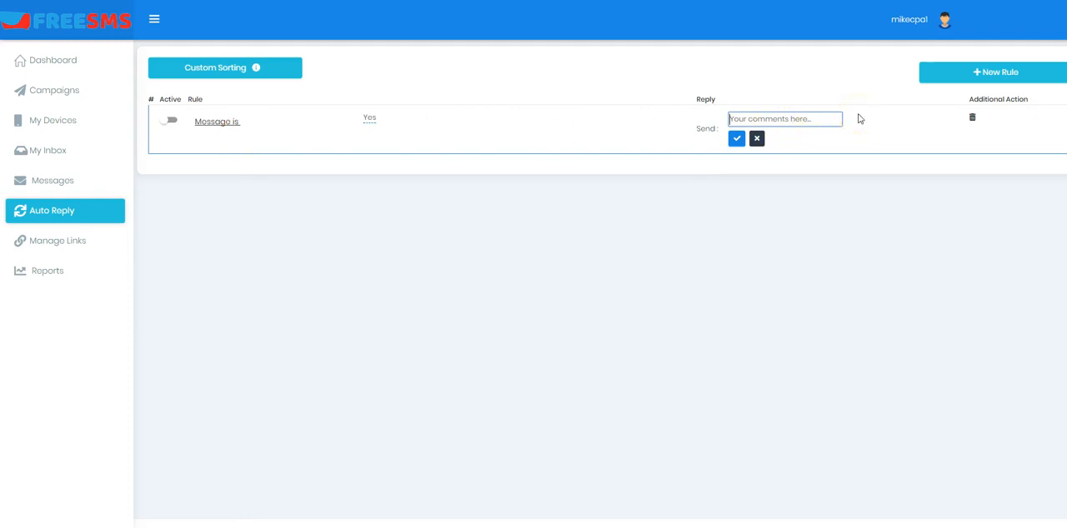
pyautogui.click(755, 138)
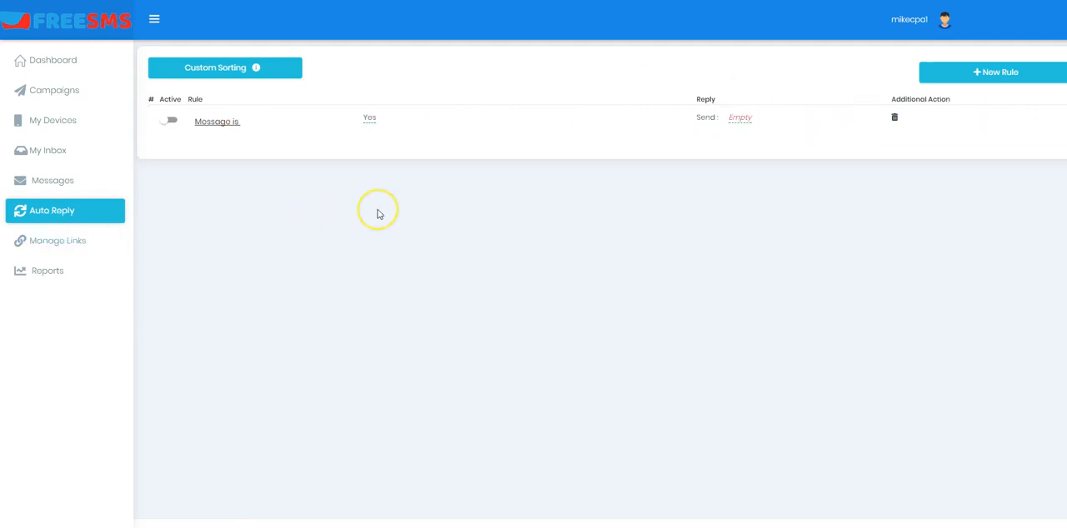
# Go to the Manage Links page from the sidebar
pyautogui.click(57, 240)
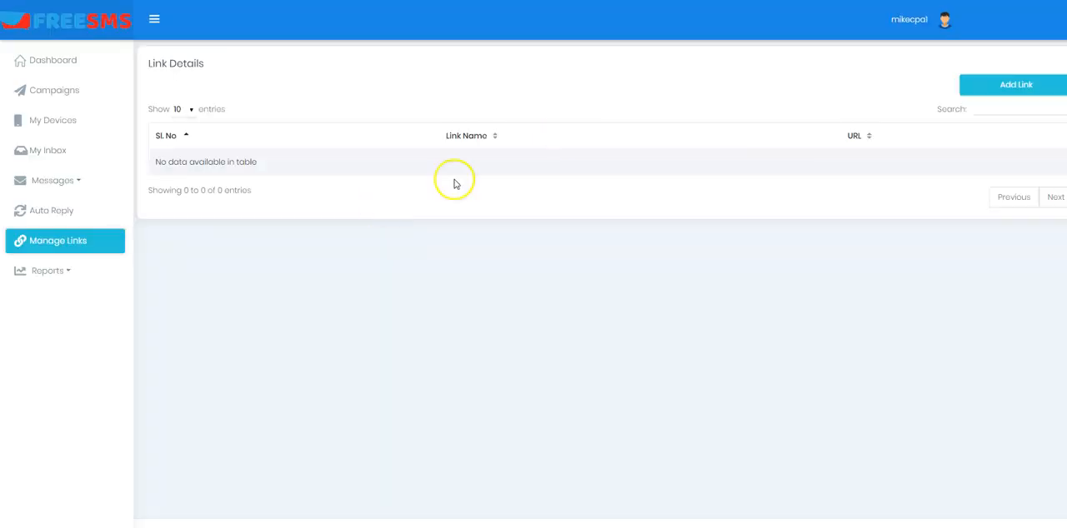
pyautogui.moveTo(876, 106)
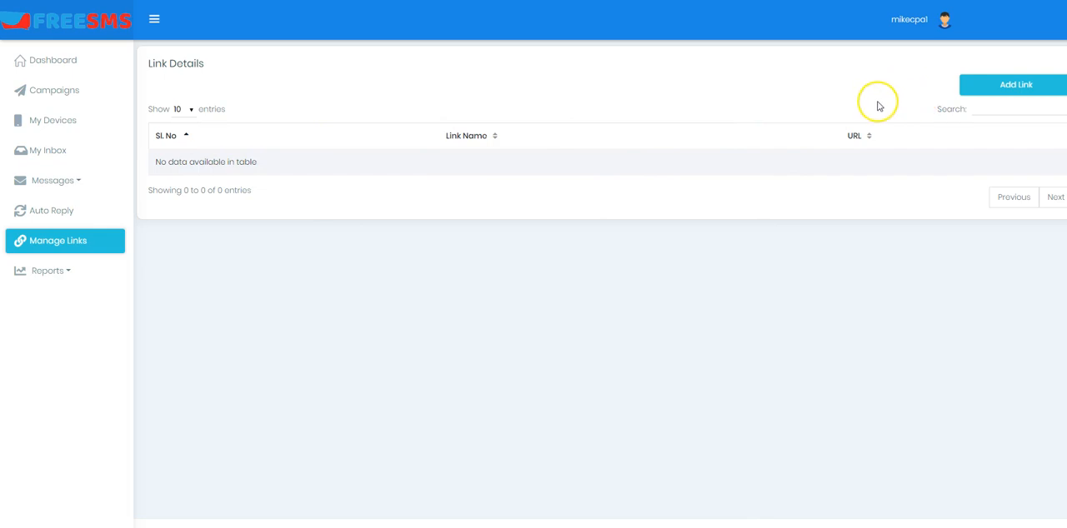
pyautogui.moveTo(878, 106)
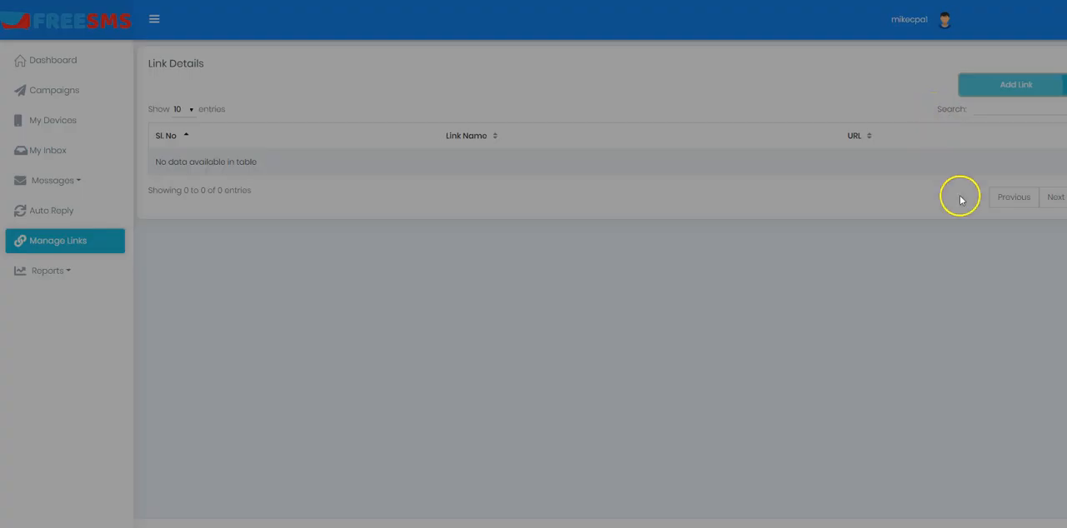
pyautogui.click(1015, 84)
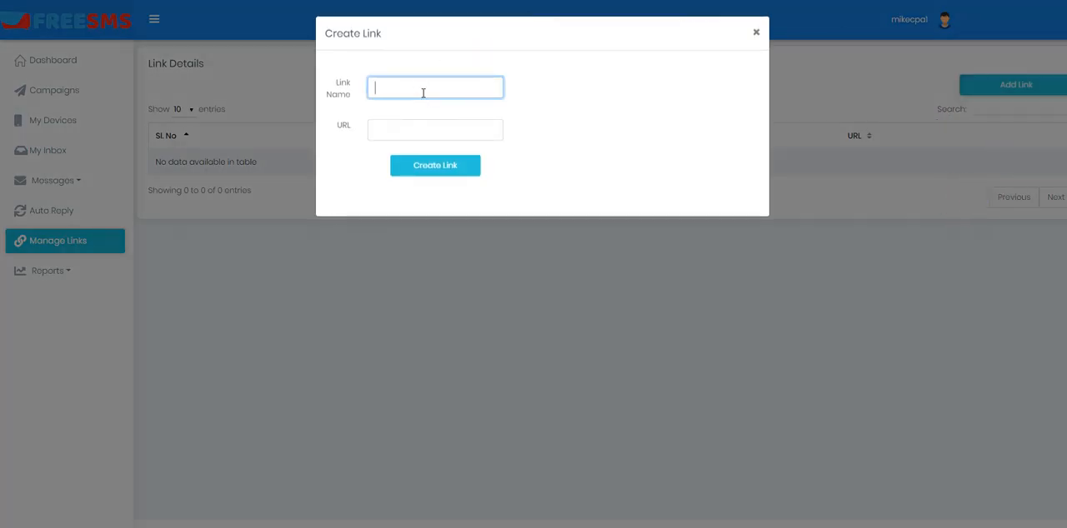
pyautogui.write('free')
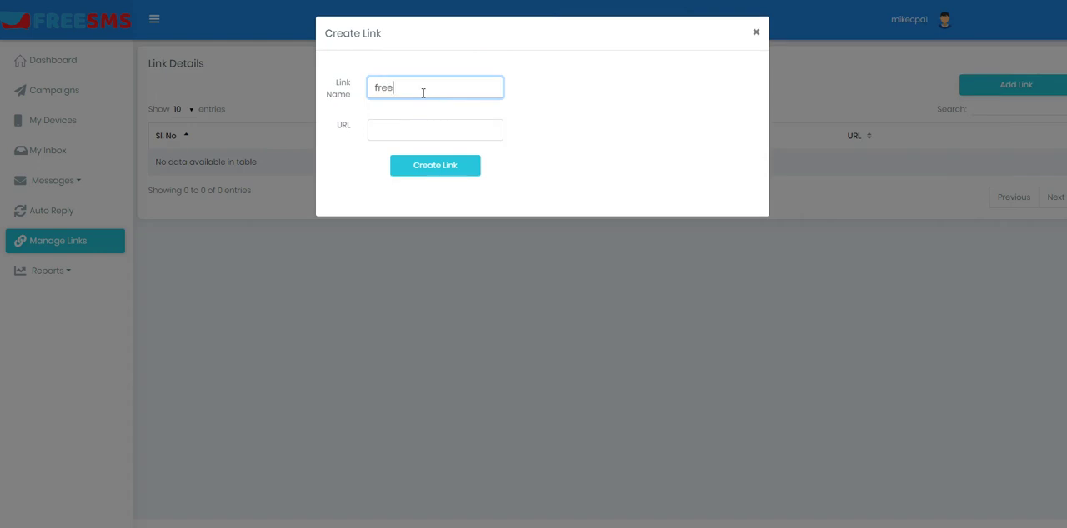
pyautogui.write('sms')
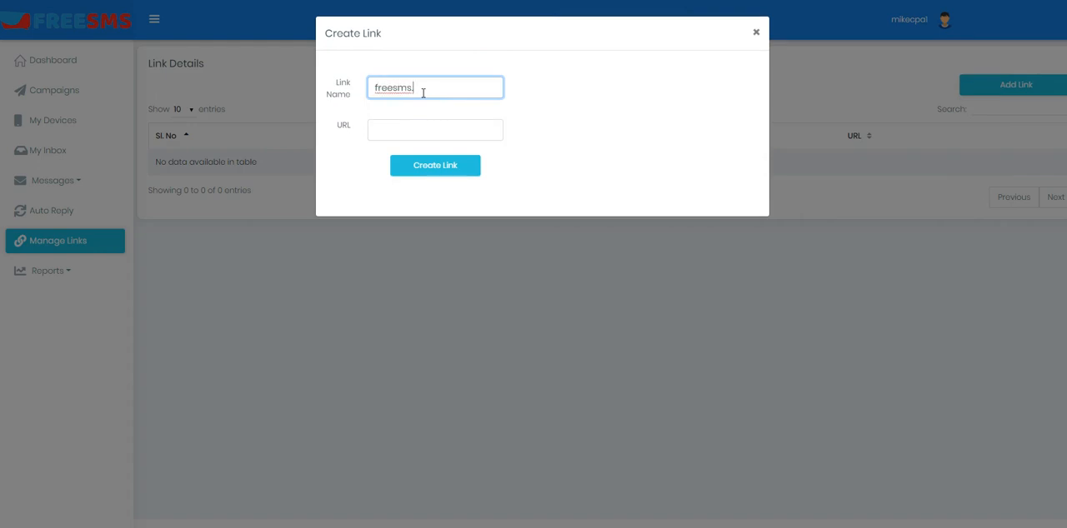
pyautogui.write('.io')
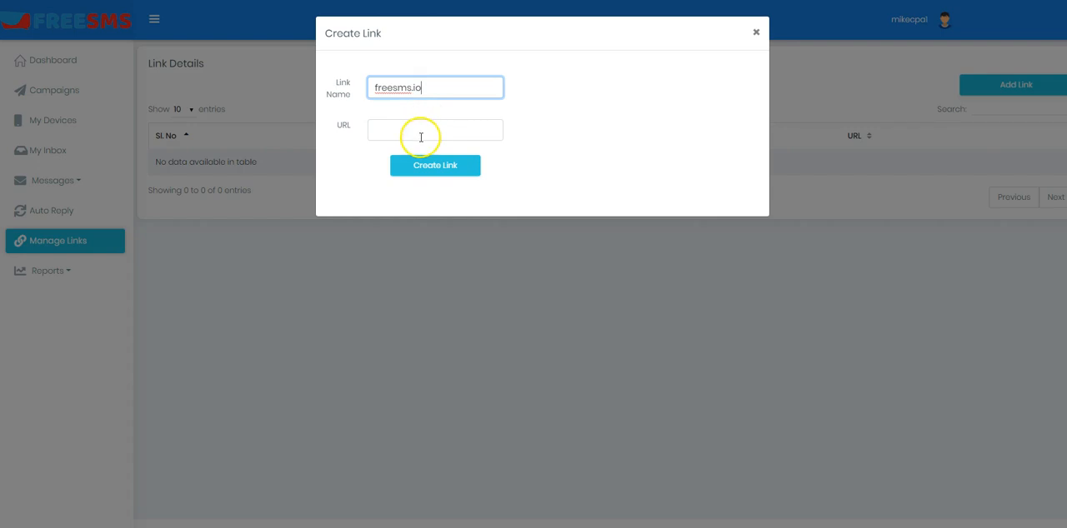
pyautogui.click(434, 130)
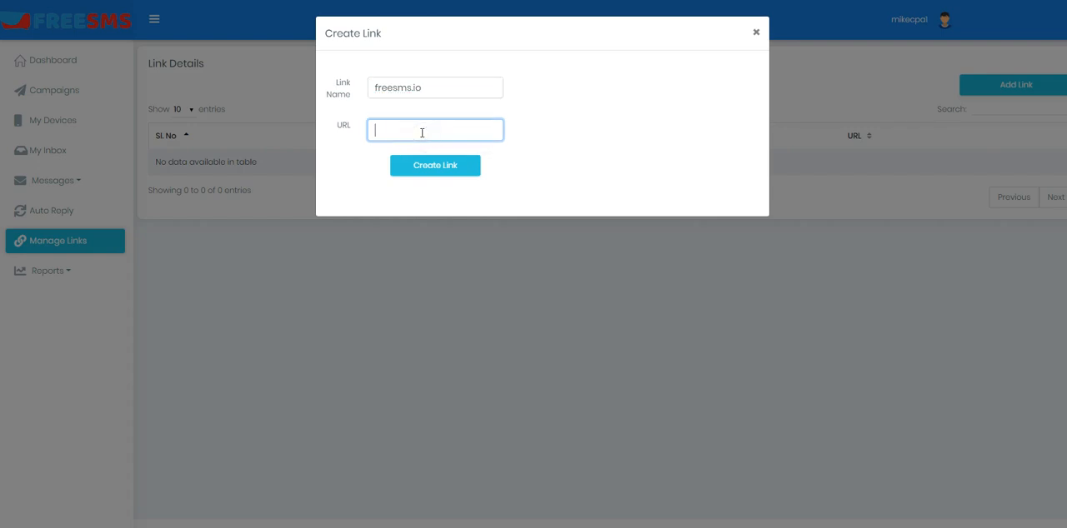
pyautogui.write('https://f')
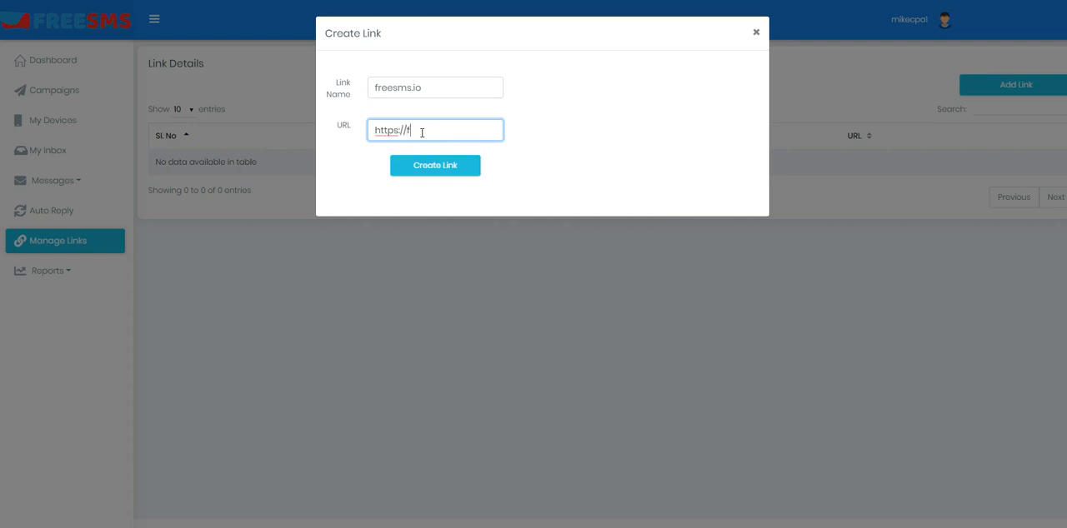
pyautogui.write('reesms')
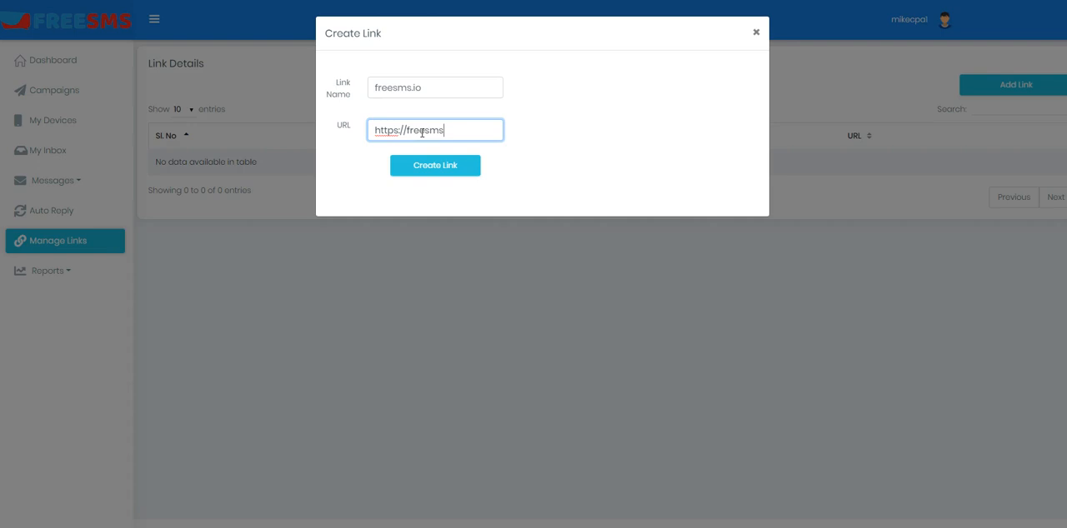
pyautogui.write('.io')
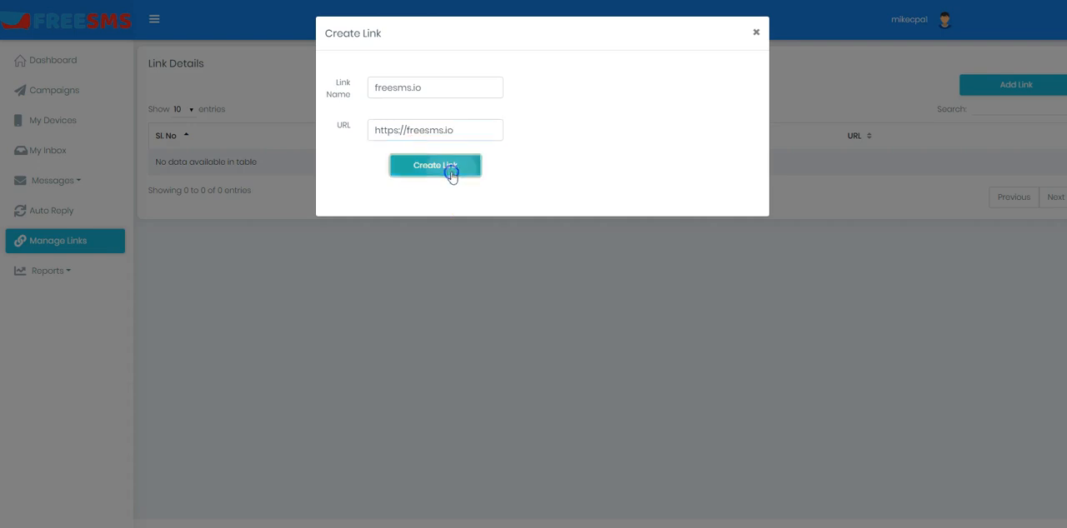
pyautogui.moveTo(582, 405)
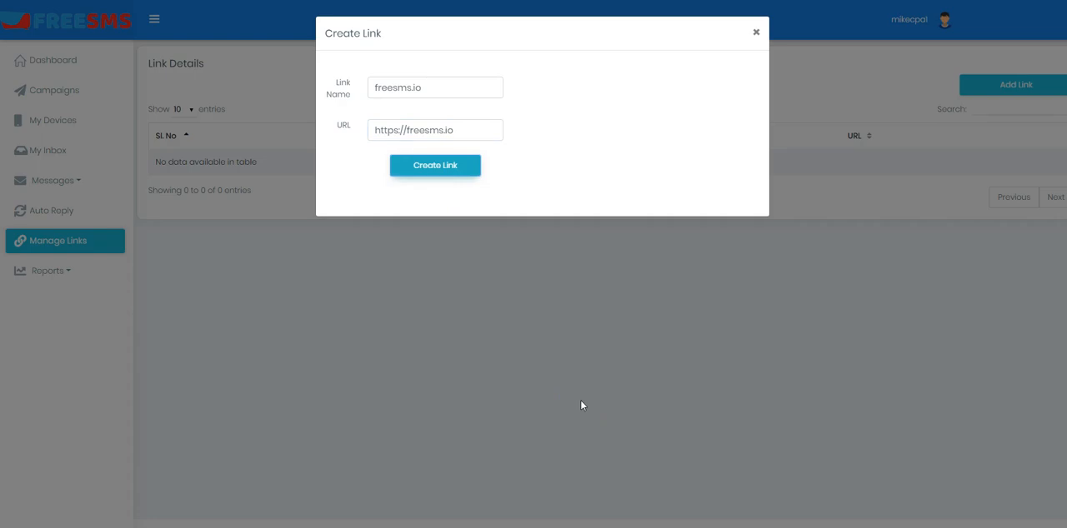
pyautogui.click(434, 165)
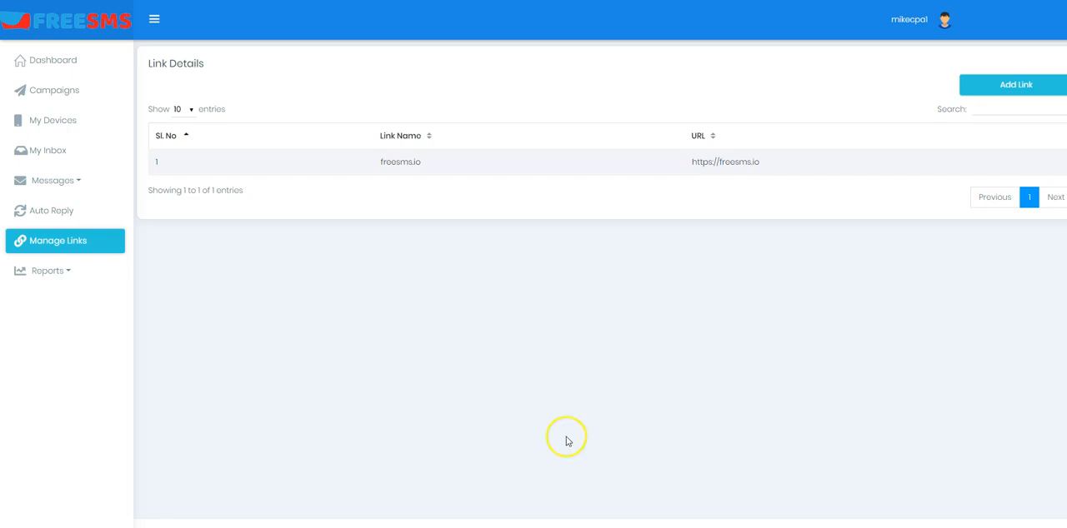
pyautogui.moveTo(566, 440)
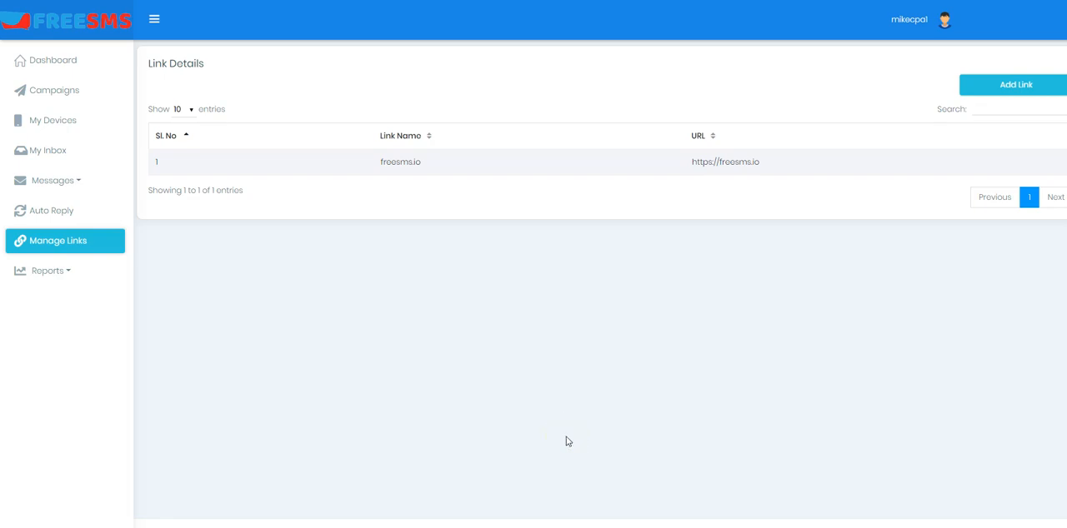